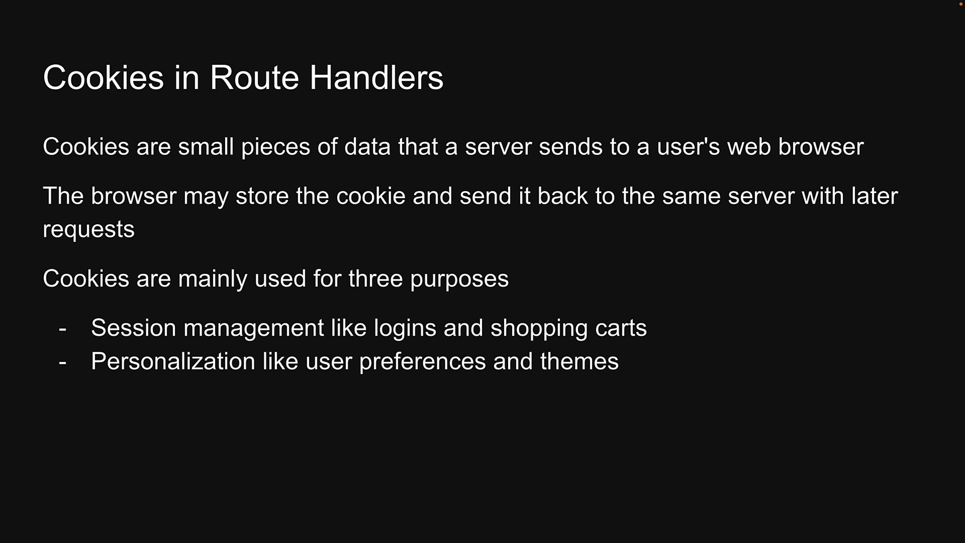
Add the bullet 'Tracking like recording and analyzing user behavior.' to the slide.
text(Tracking like recording and analyzing user behavior.)
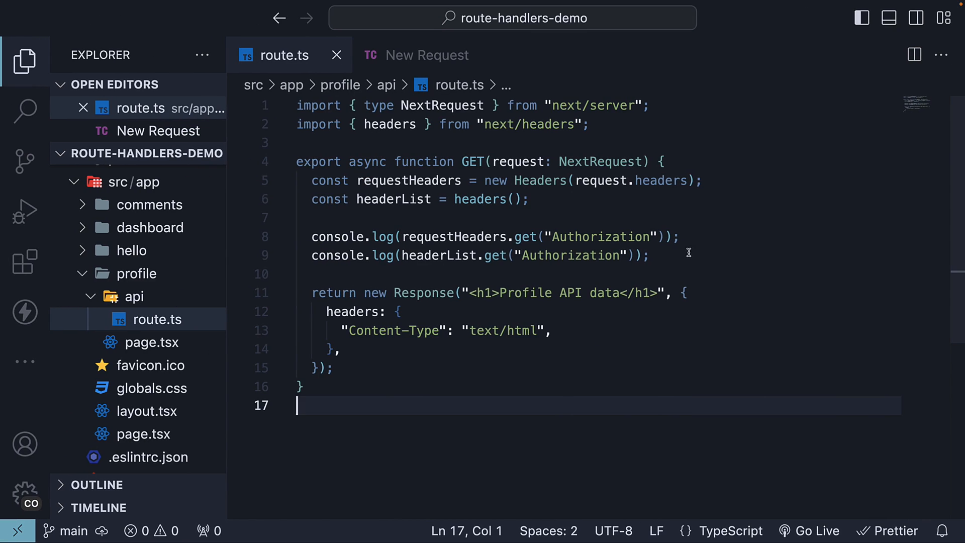
mouse_move(464, 459)
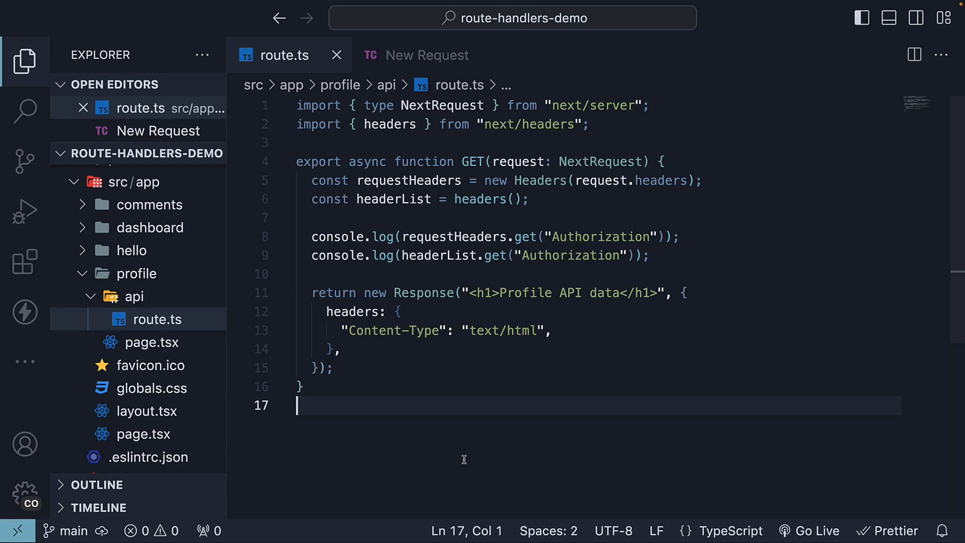
mouse_move(458, 457)
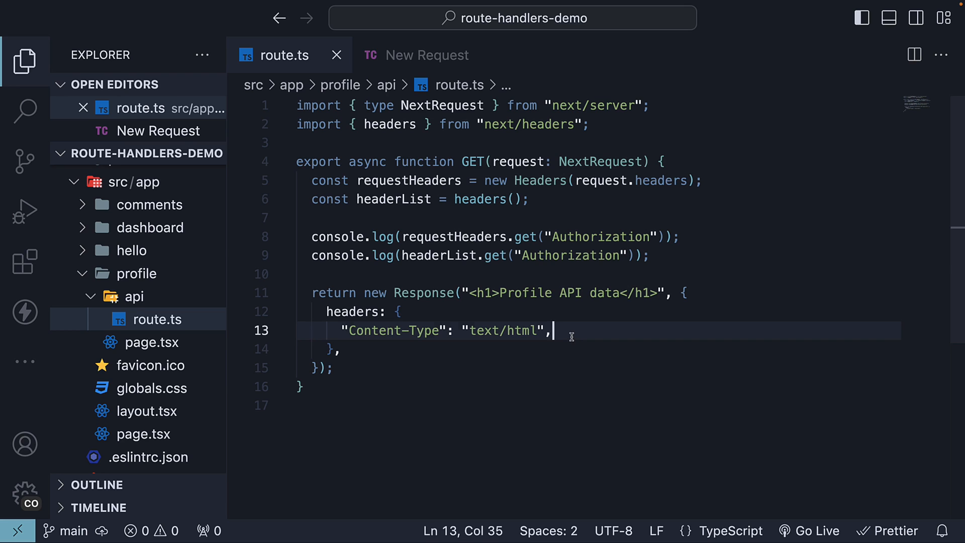
Add a "Set-Cookie": "theme=dark" header to the profile API response headers.
key(Enter)
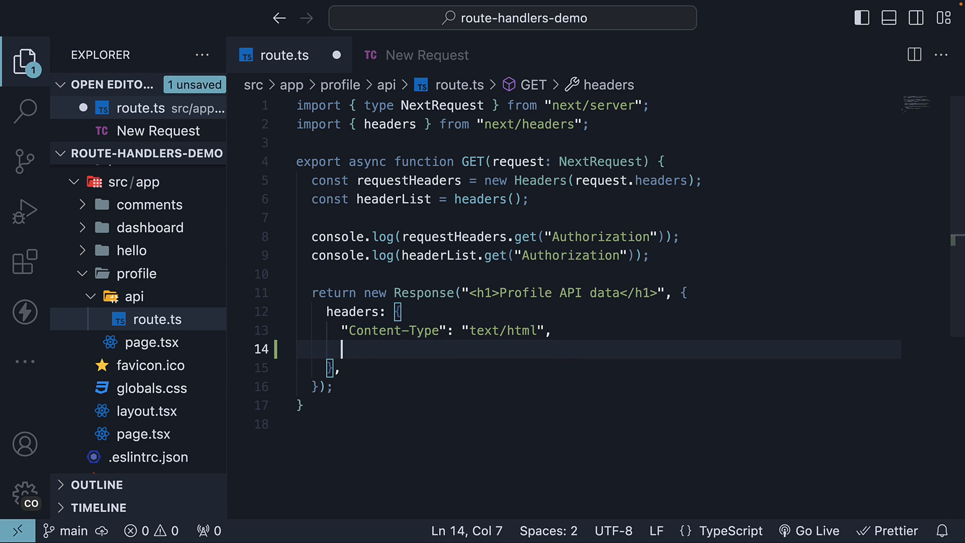
text("Set-Cookie": "theme)
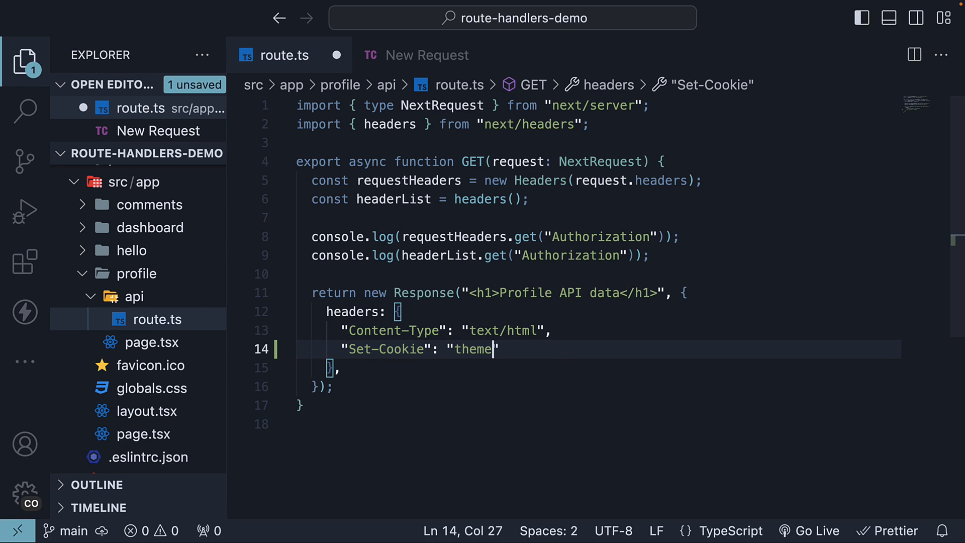
text(=dark)
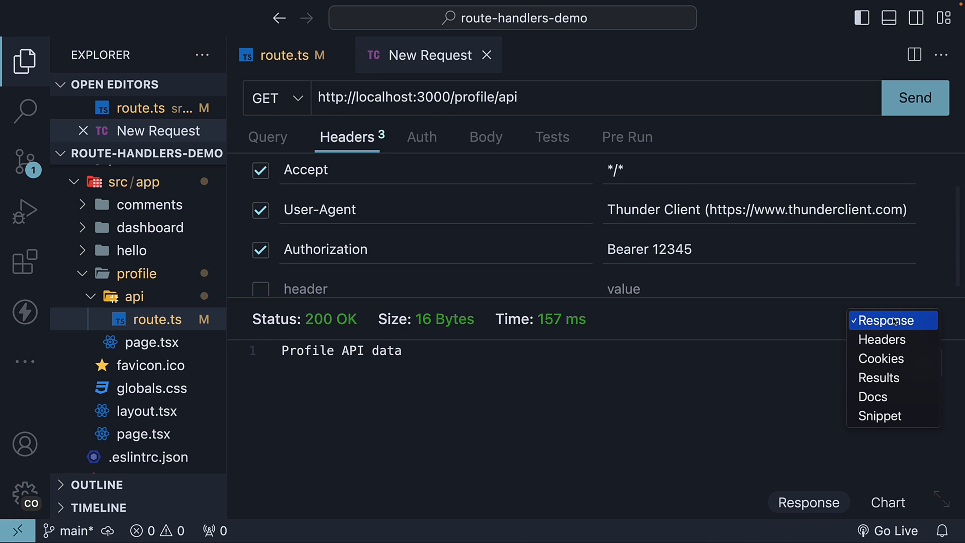
View response cookies in Thunder Client, resend to see theme=dark, then return to route.ts.
click(880, 357)
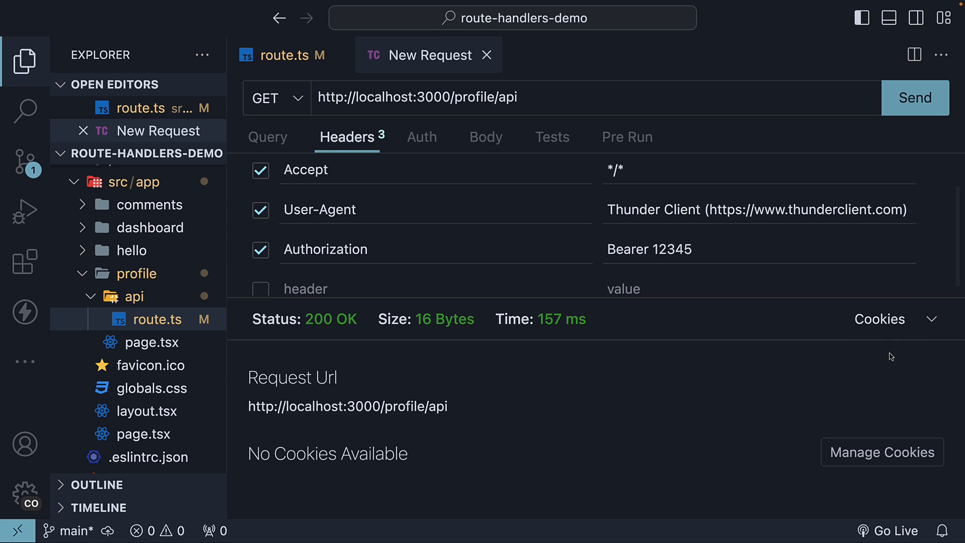
mouse_move(878, 344)
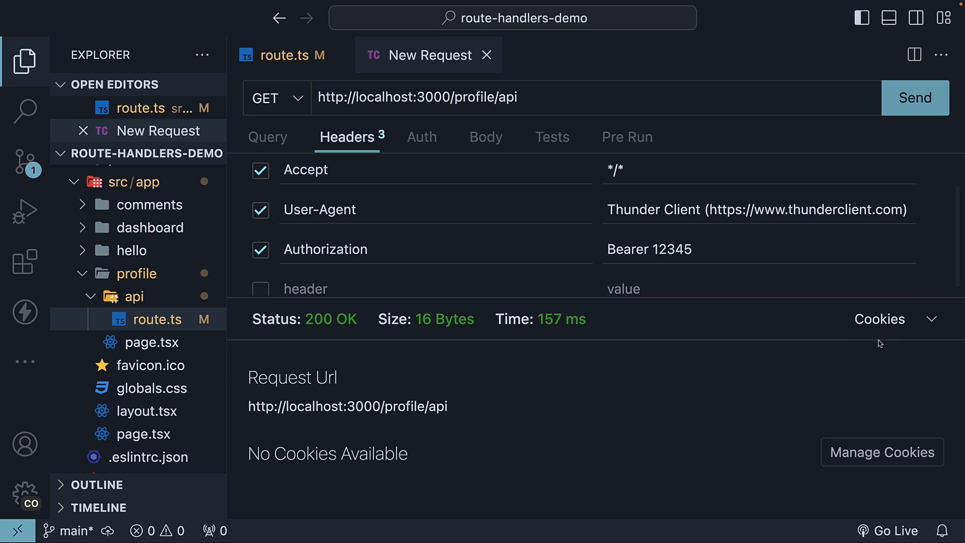
mouse_move(337, 453)
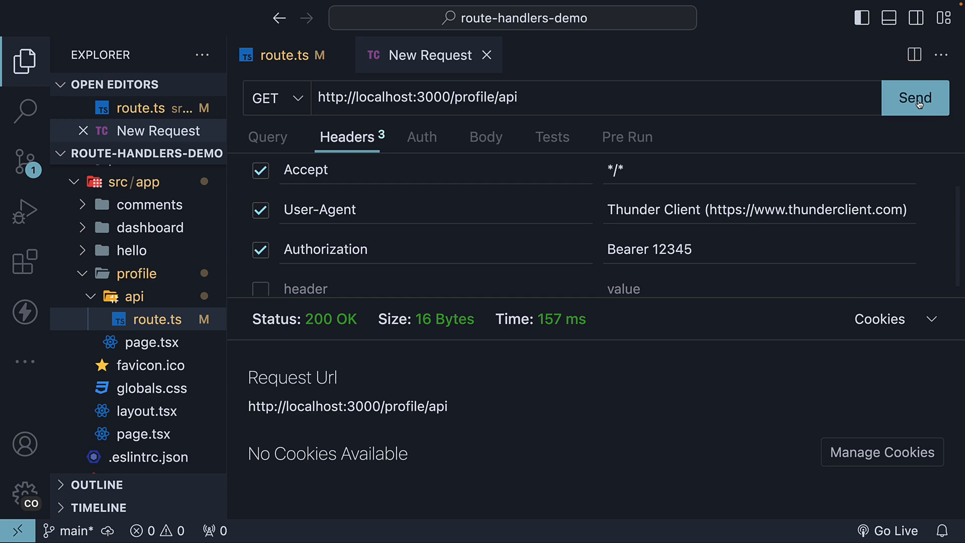
click(914, 97)
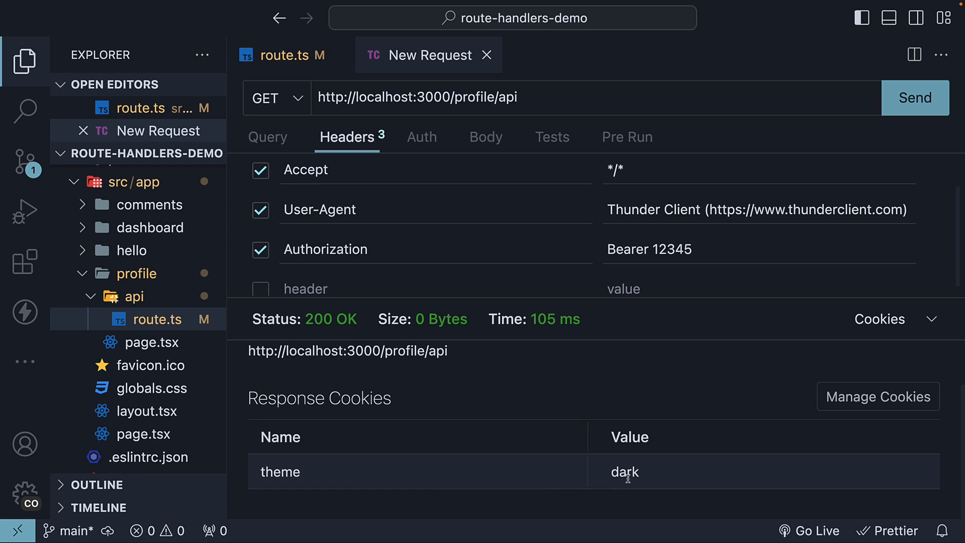
mouse_move(633, 461)
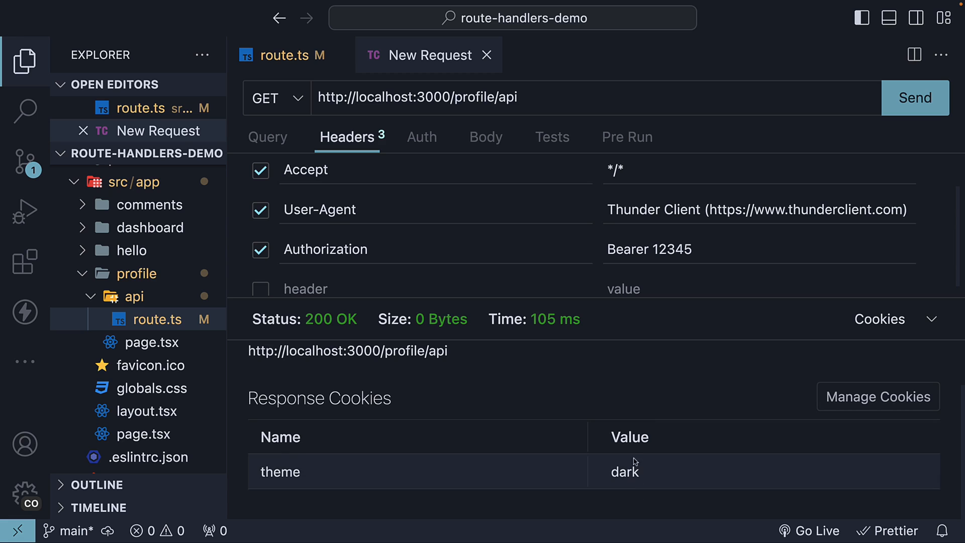
mouse_move(498, 393)
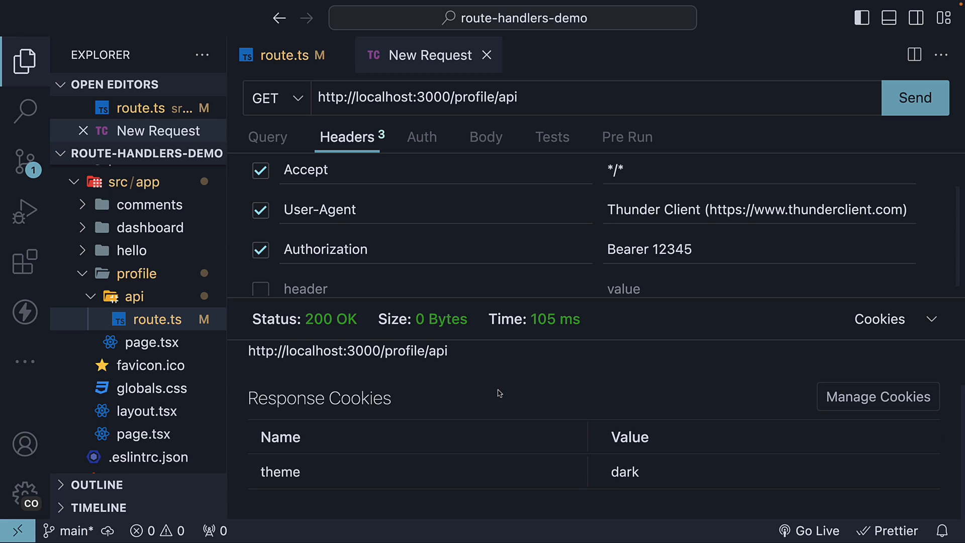
mouse_move(482, 245)
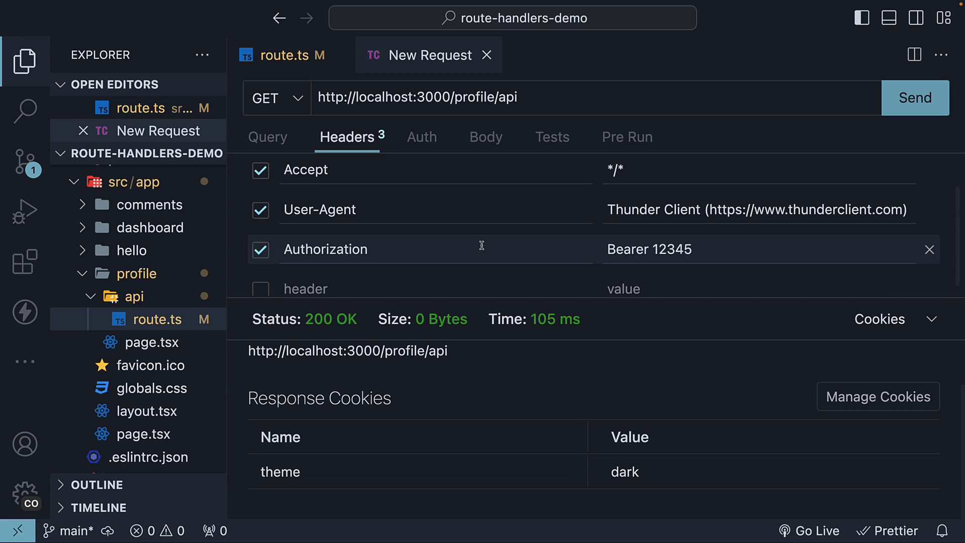
click(293, 56)
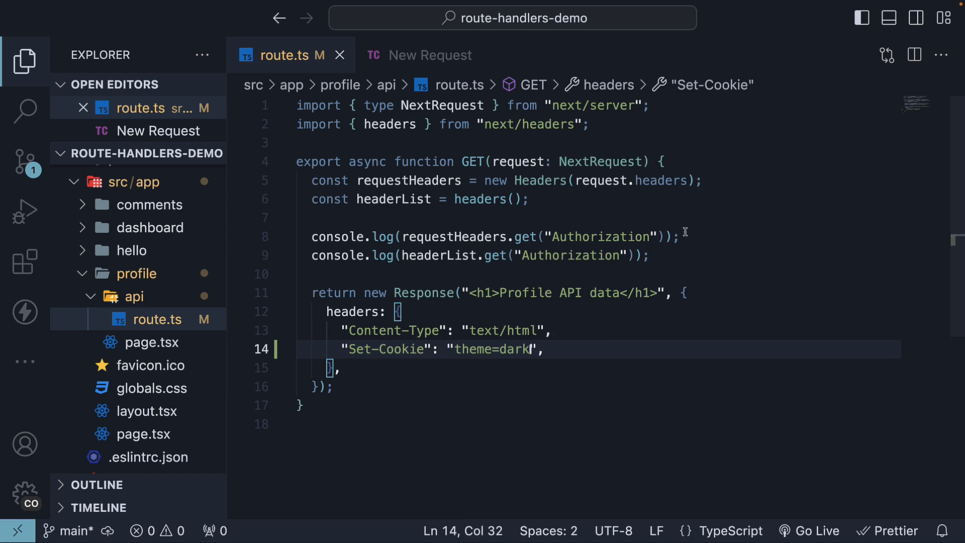
Read request.cookies.get("theme") into a theme constant and console.log it.
text(const theme)
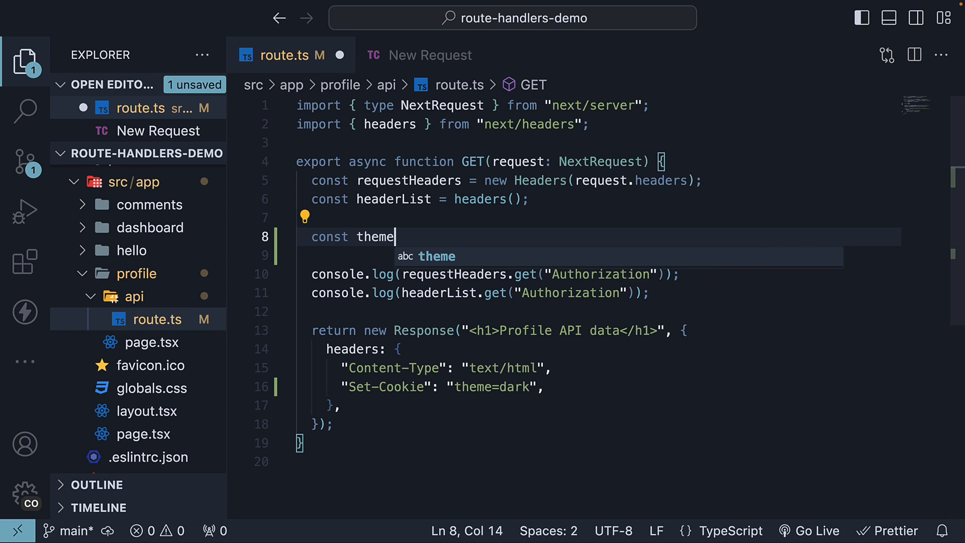
text(= request.cookies)
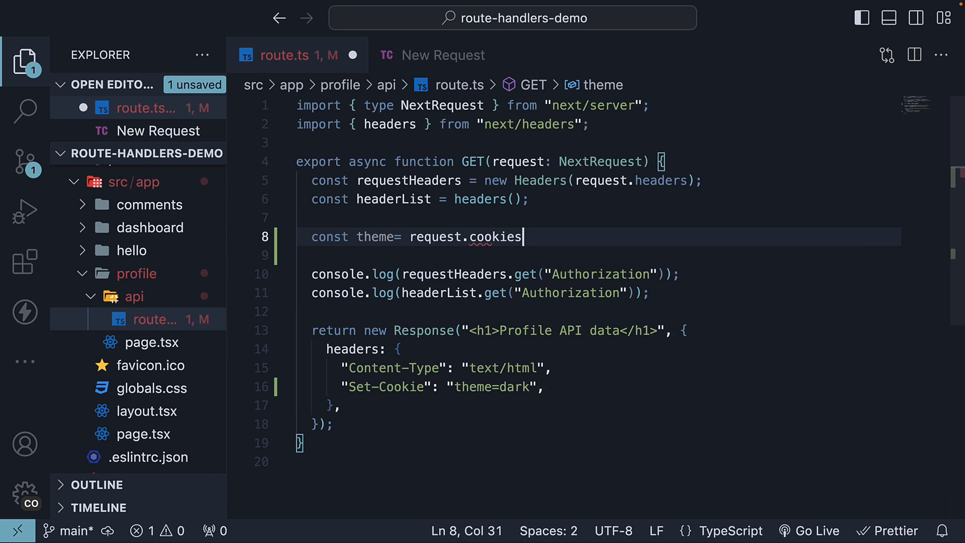
text(.get)
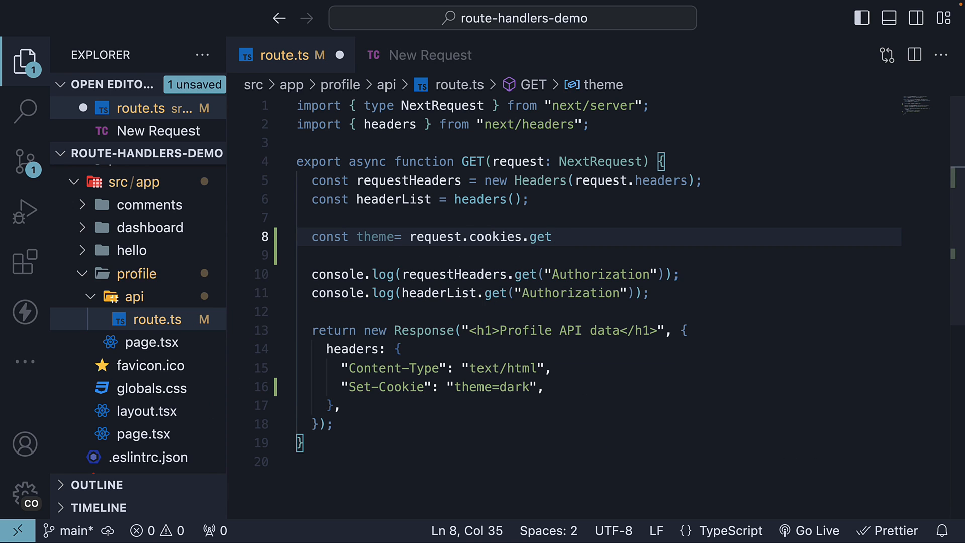
text(("theme");)
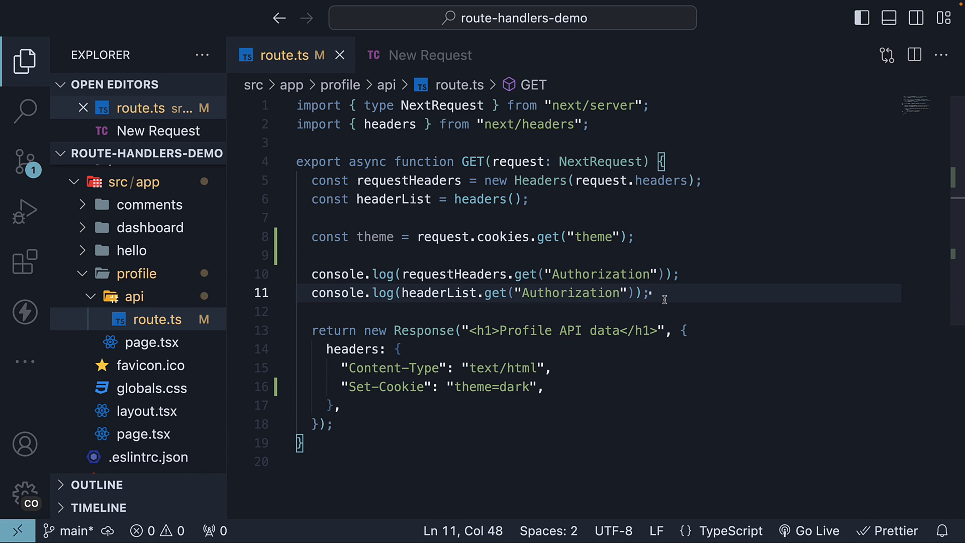
text(console.log(first)
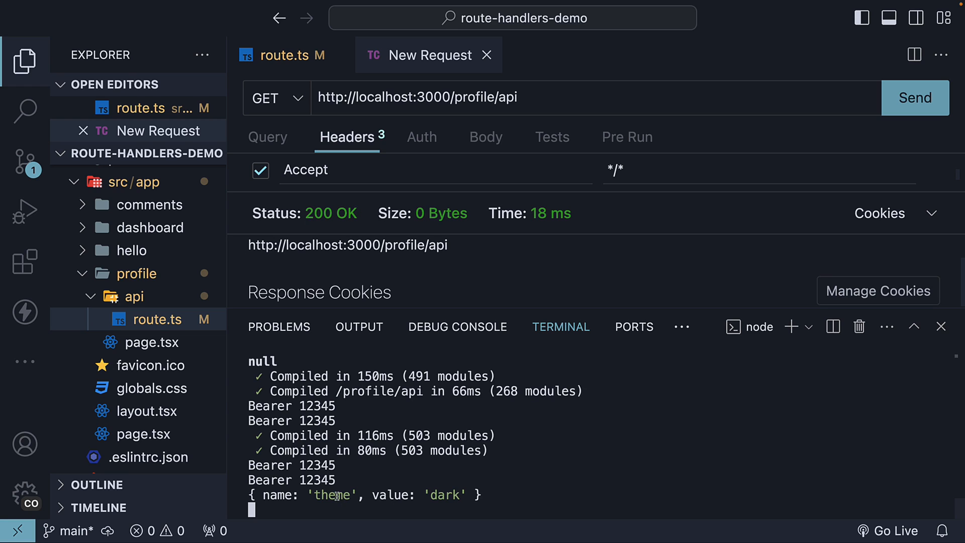
mouse_move(514, 496)
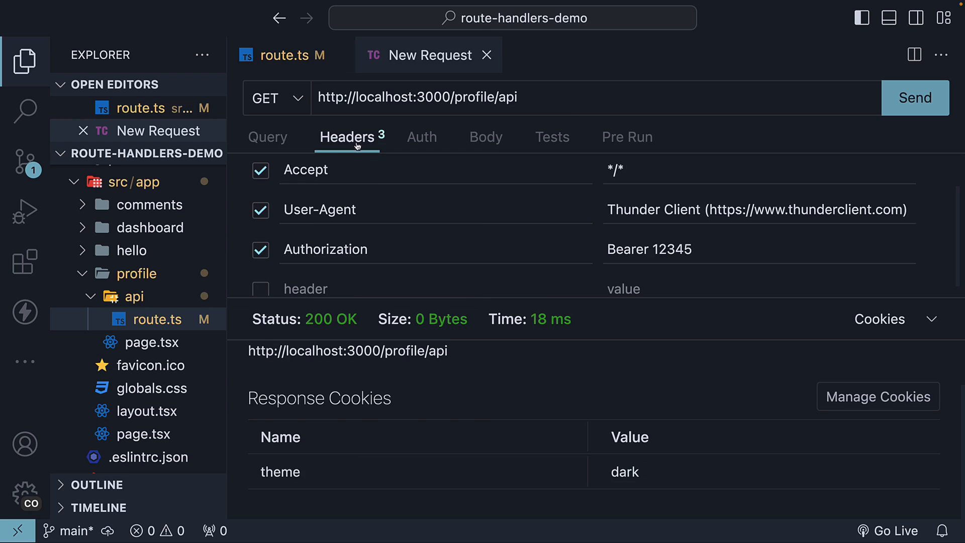
Resend the request, check the terminal logs theme dark, and return to route.ts.
click(289, 54)
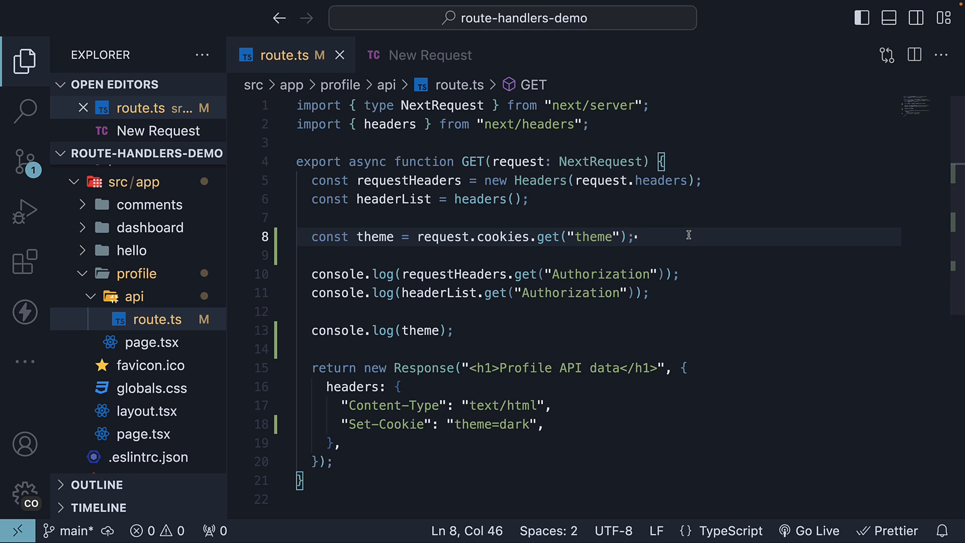
mouse_move(617, 137)
text(, )
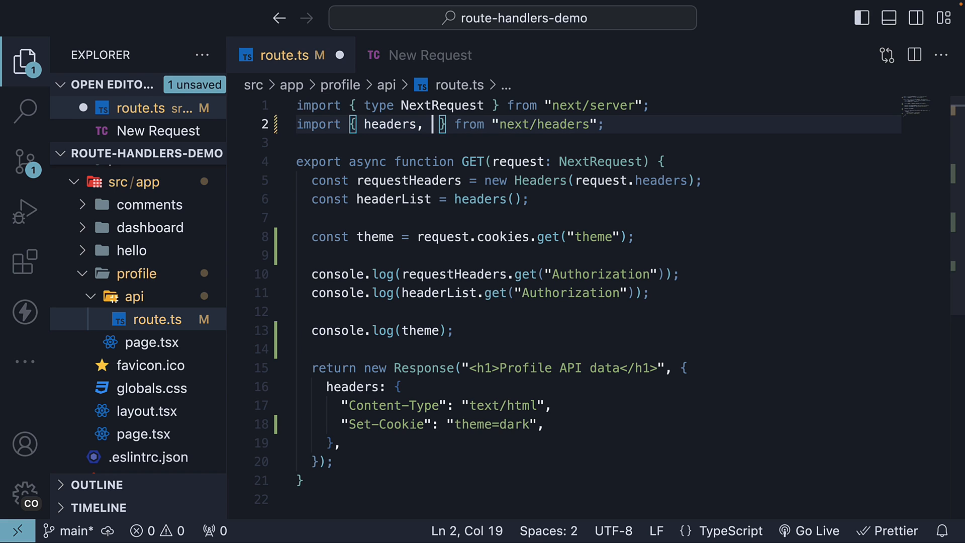
Import cookies from next/headers and call cookies().set("resultsPerPage", "20") in GET.
text(cookies)
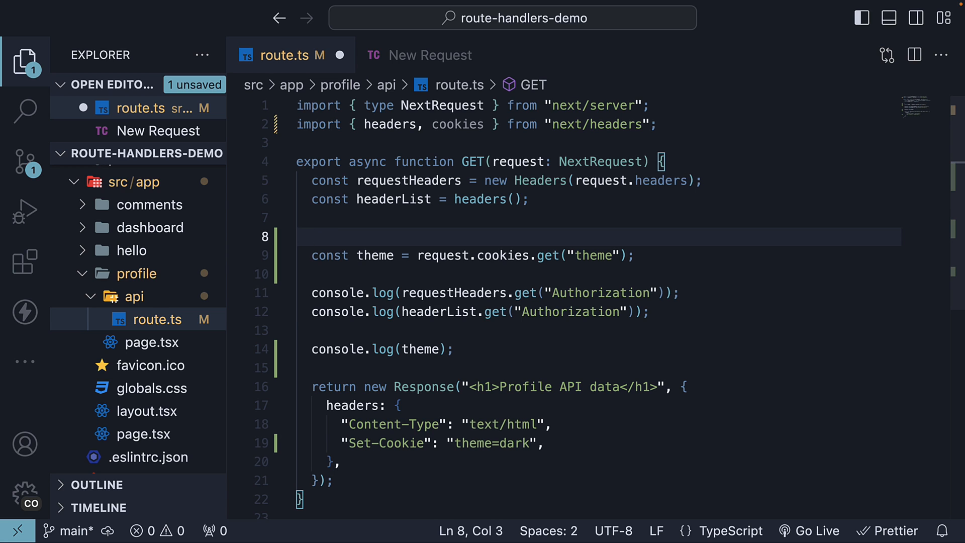
text(cookies())
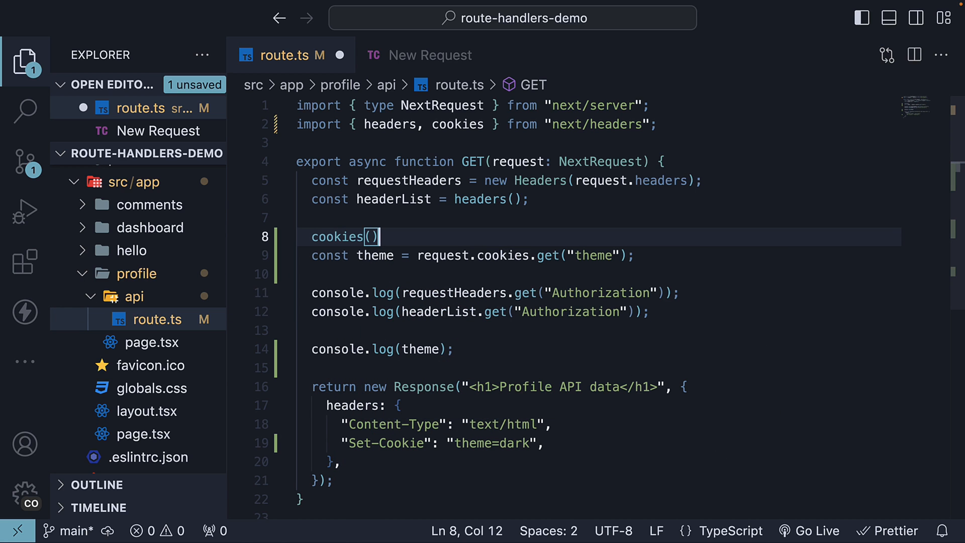
text(.set("results)
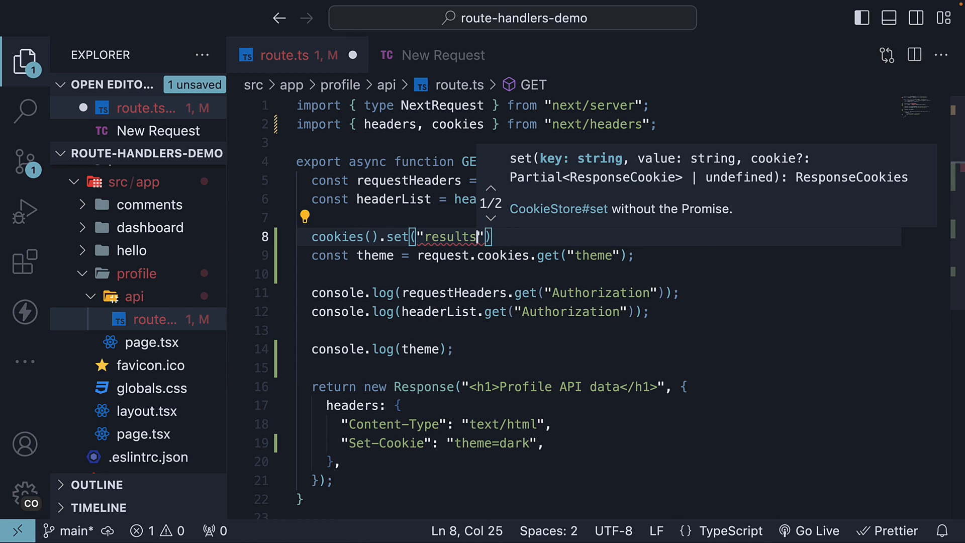
text(PerPage)
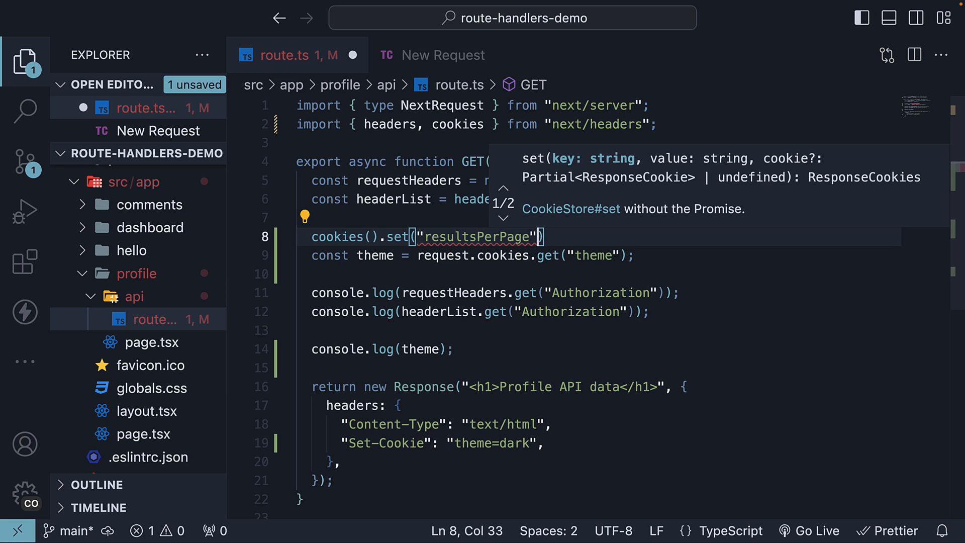
text(, "2")
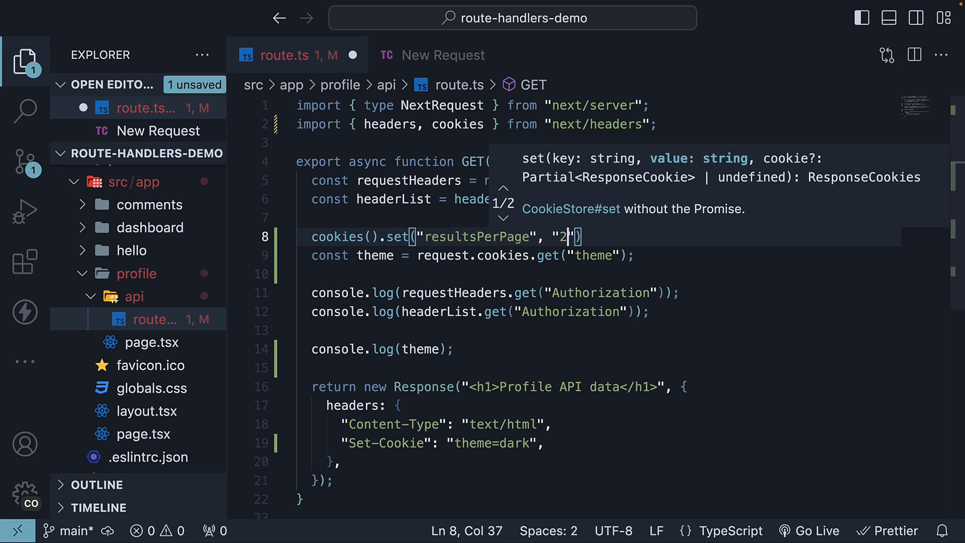
text(0)
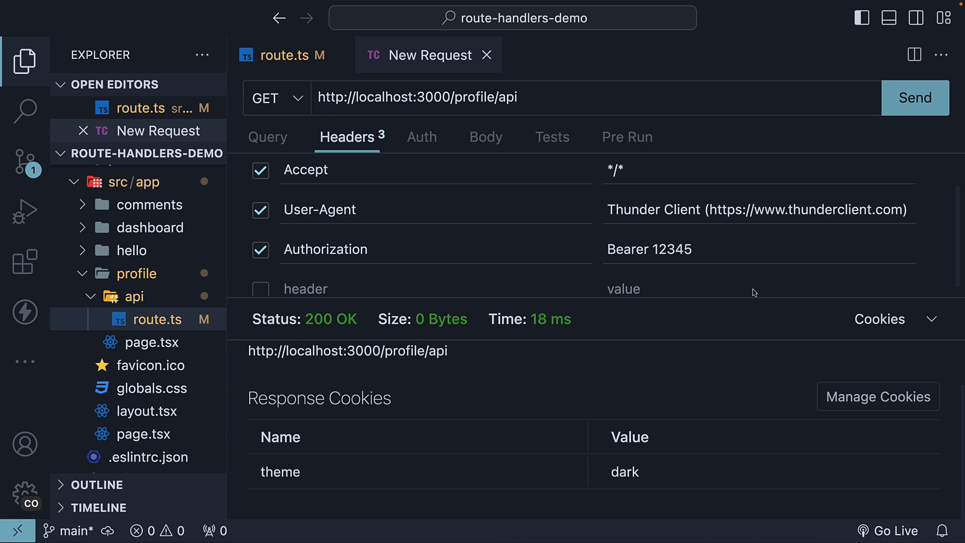
Resend the request to see resultsperpage 20 in response cookies, then return to route.ts.
click(915, 97)
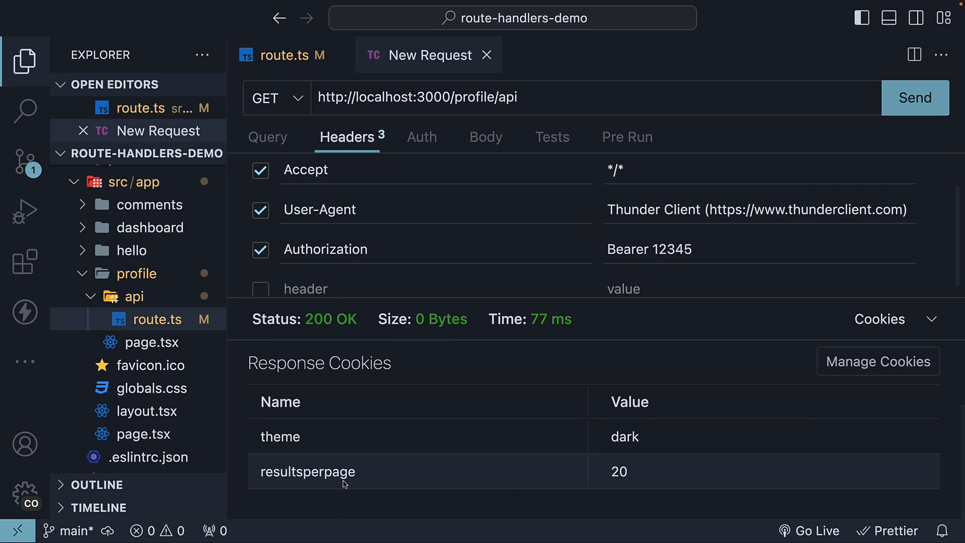
mouse_move(638, 487)
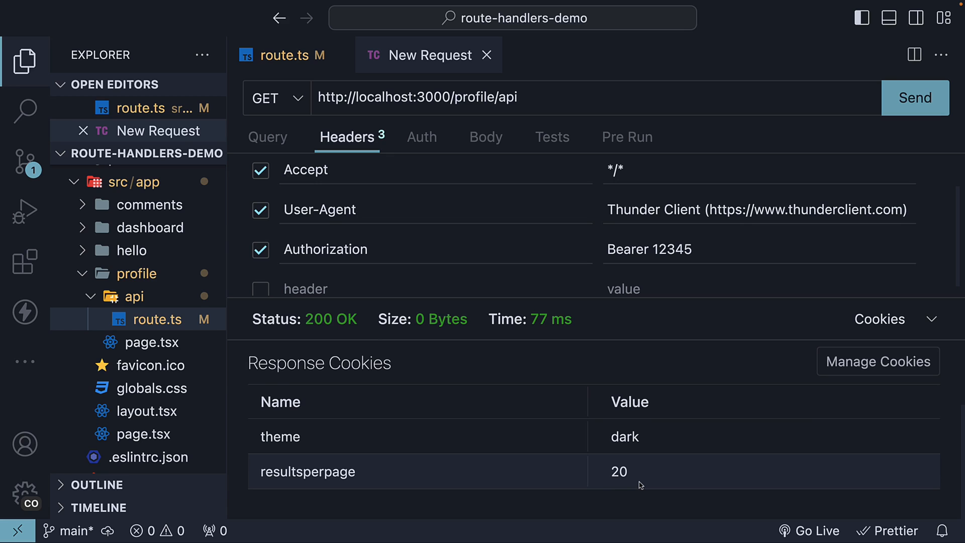
click(283, 55)
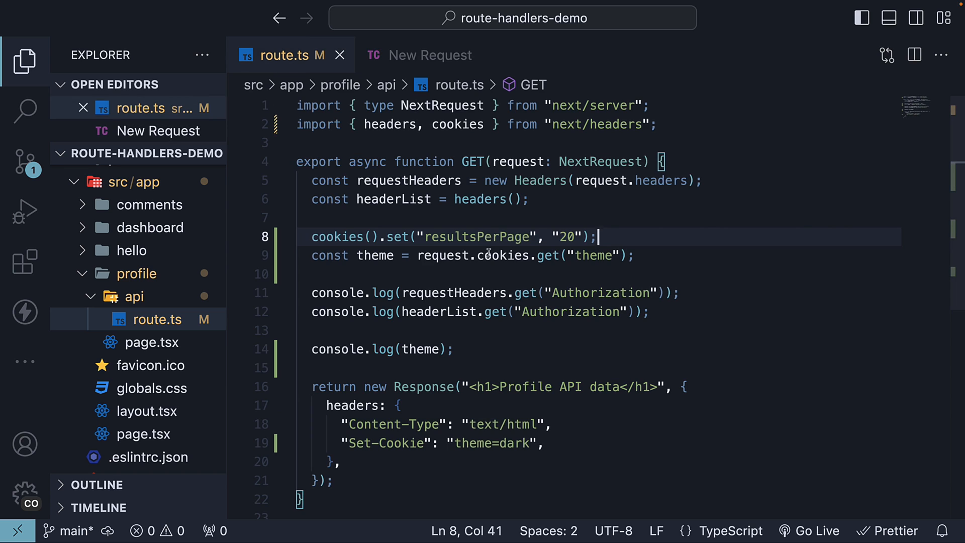
Log cookies().get("resultsPerPage") in the GET handler.
text(console.log(first))
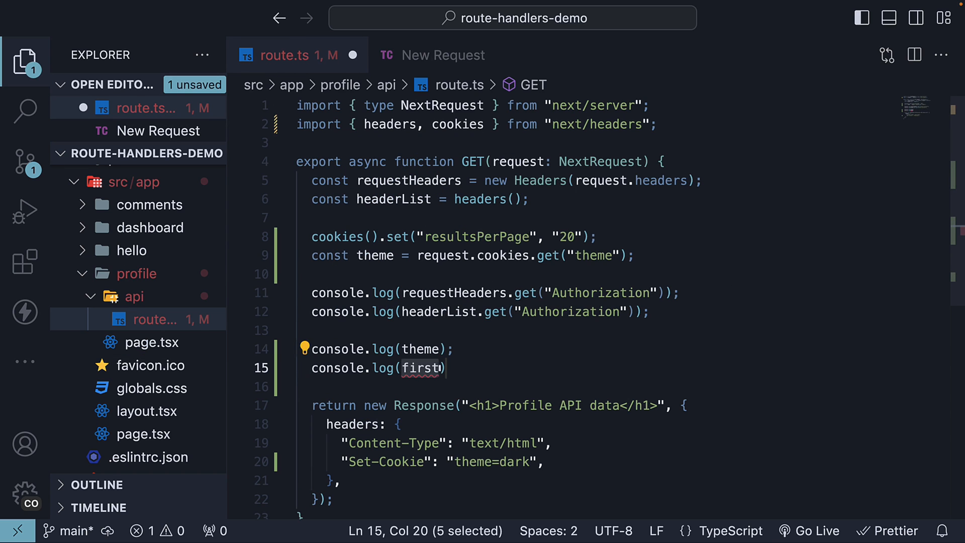
text(cookies())
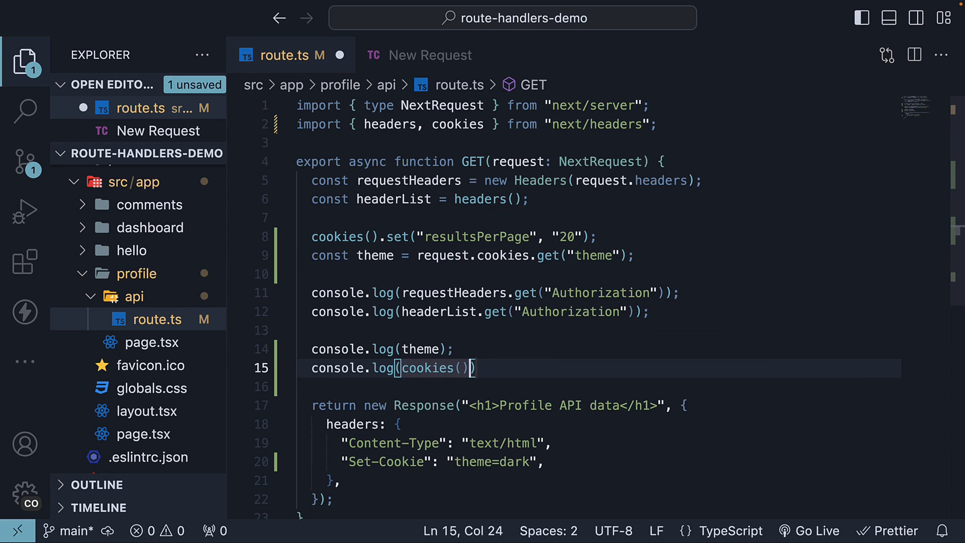
text(.get("resultsP)
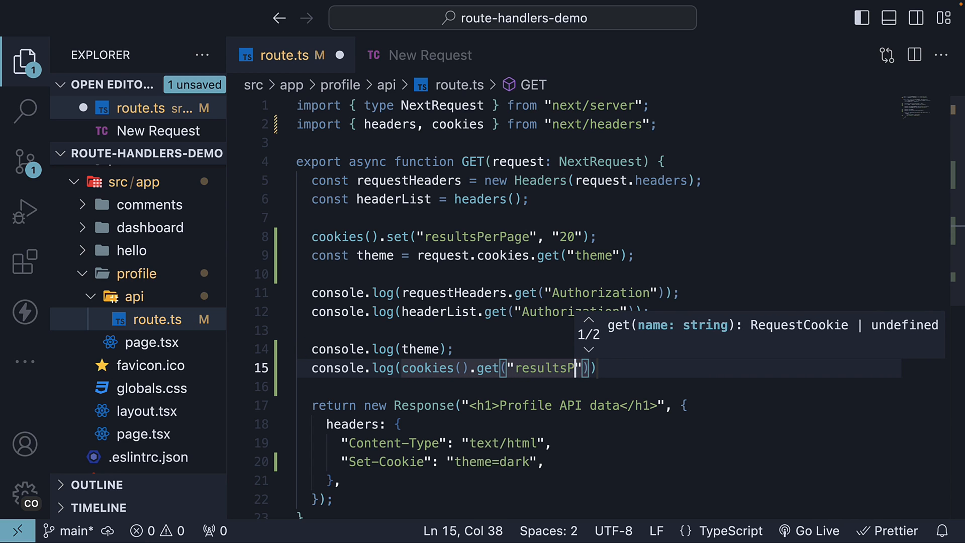
text(erPage)
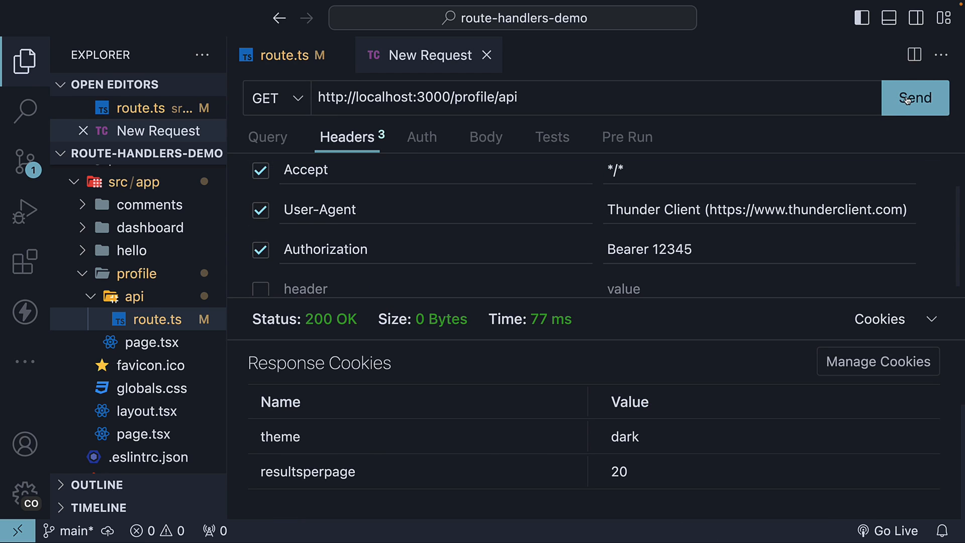
Resend the request so the terminal logs resultsPerPage 20, then return to route.ts.
click(915, 98)
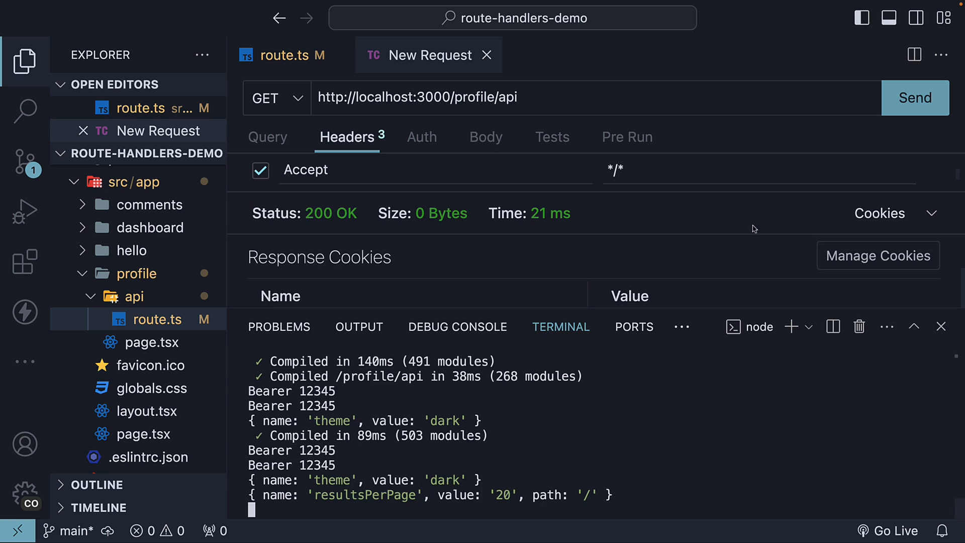
mouse_move(460, 503)
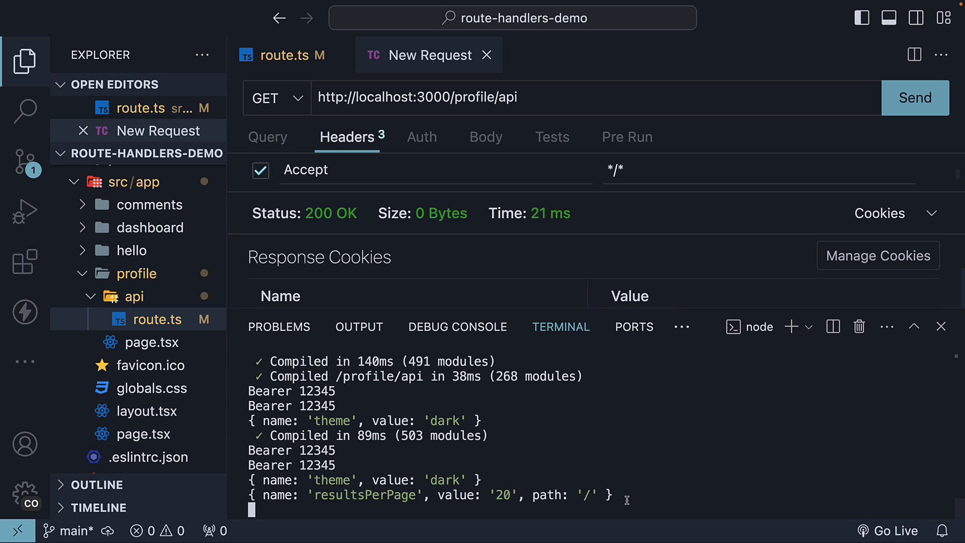
click(285, 54)
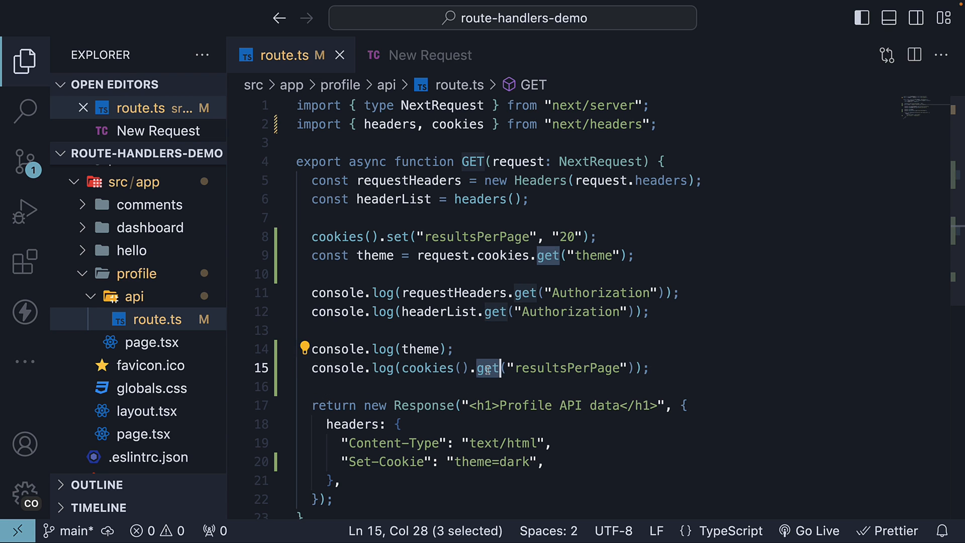
text(cookies()
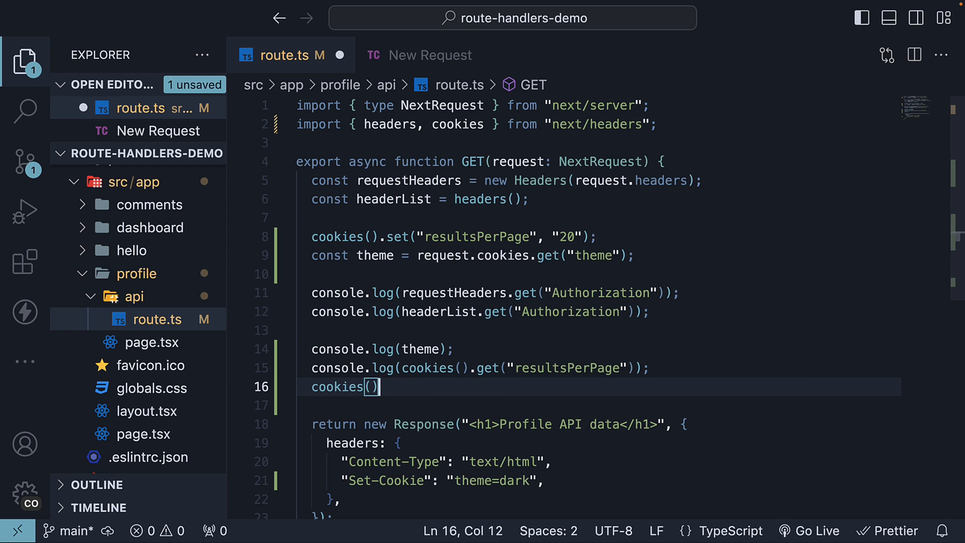
text(.)
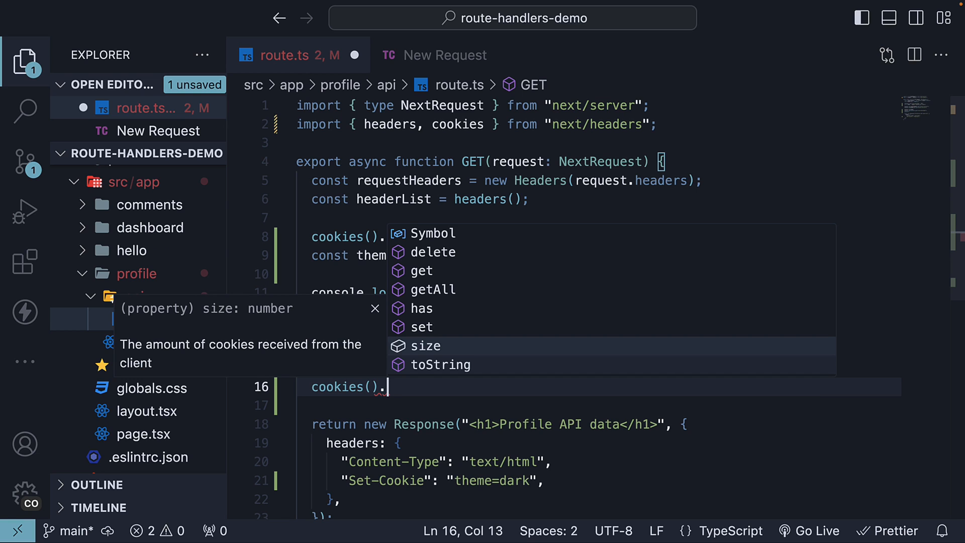
key(Up)
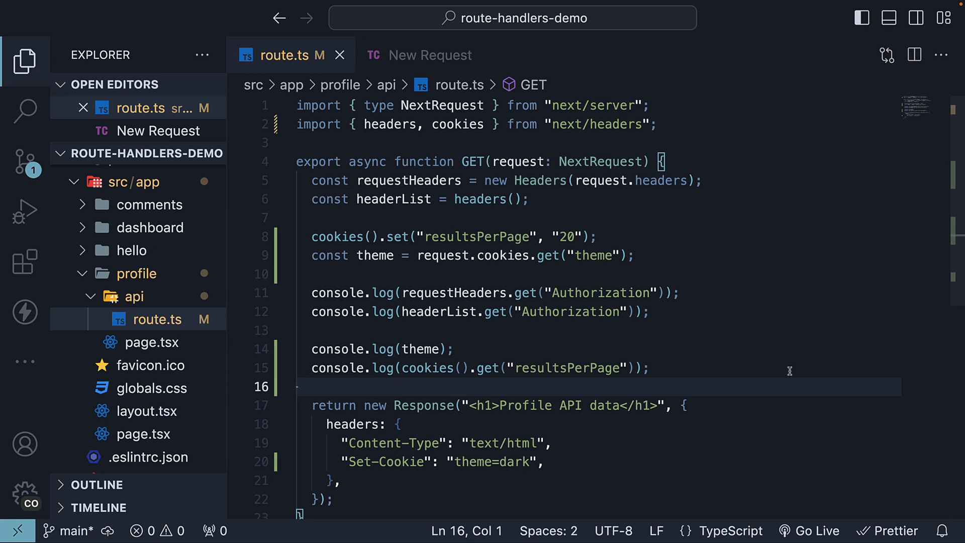
mouse_move(695, 314)
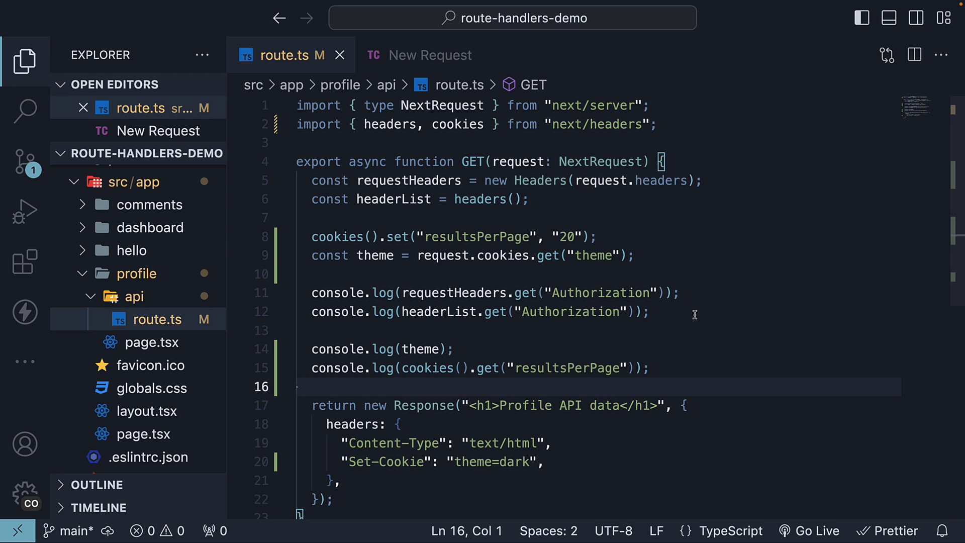